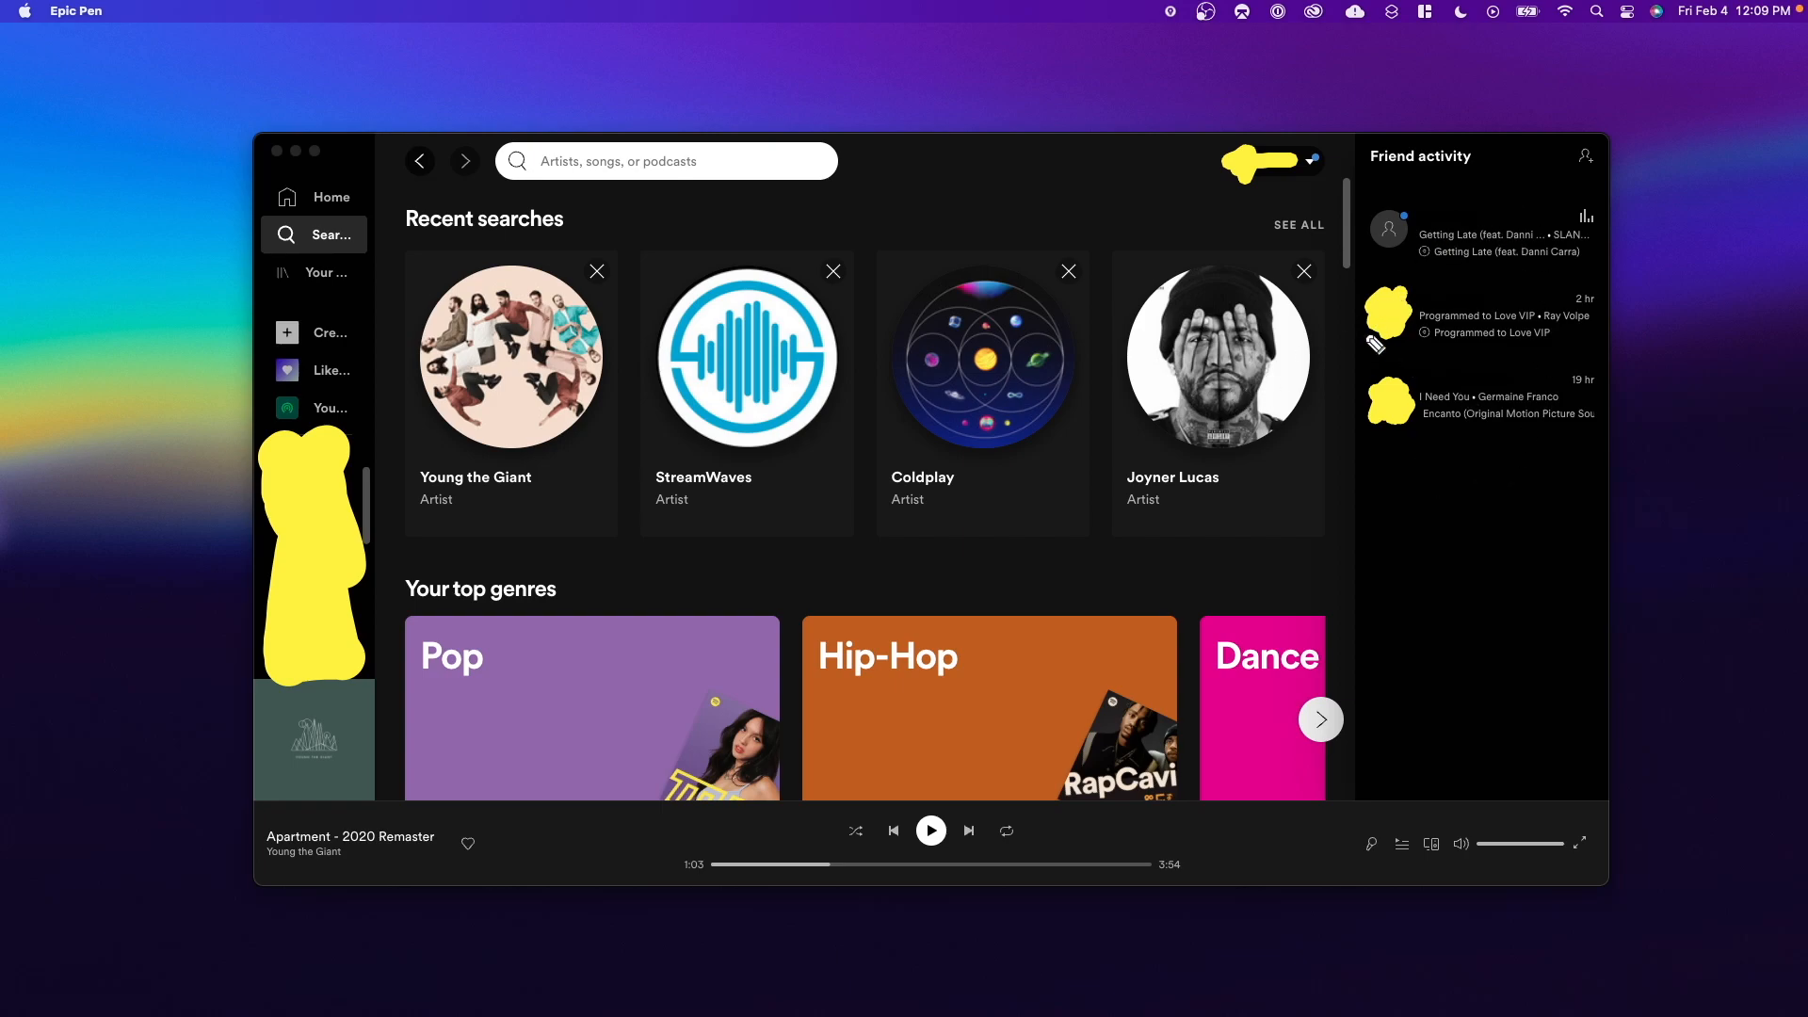
{"action": "mouse_move", "coordinate": [1396, 442]}
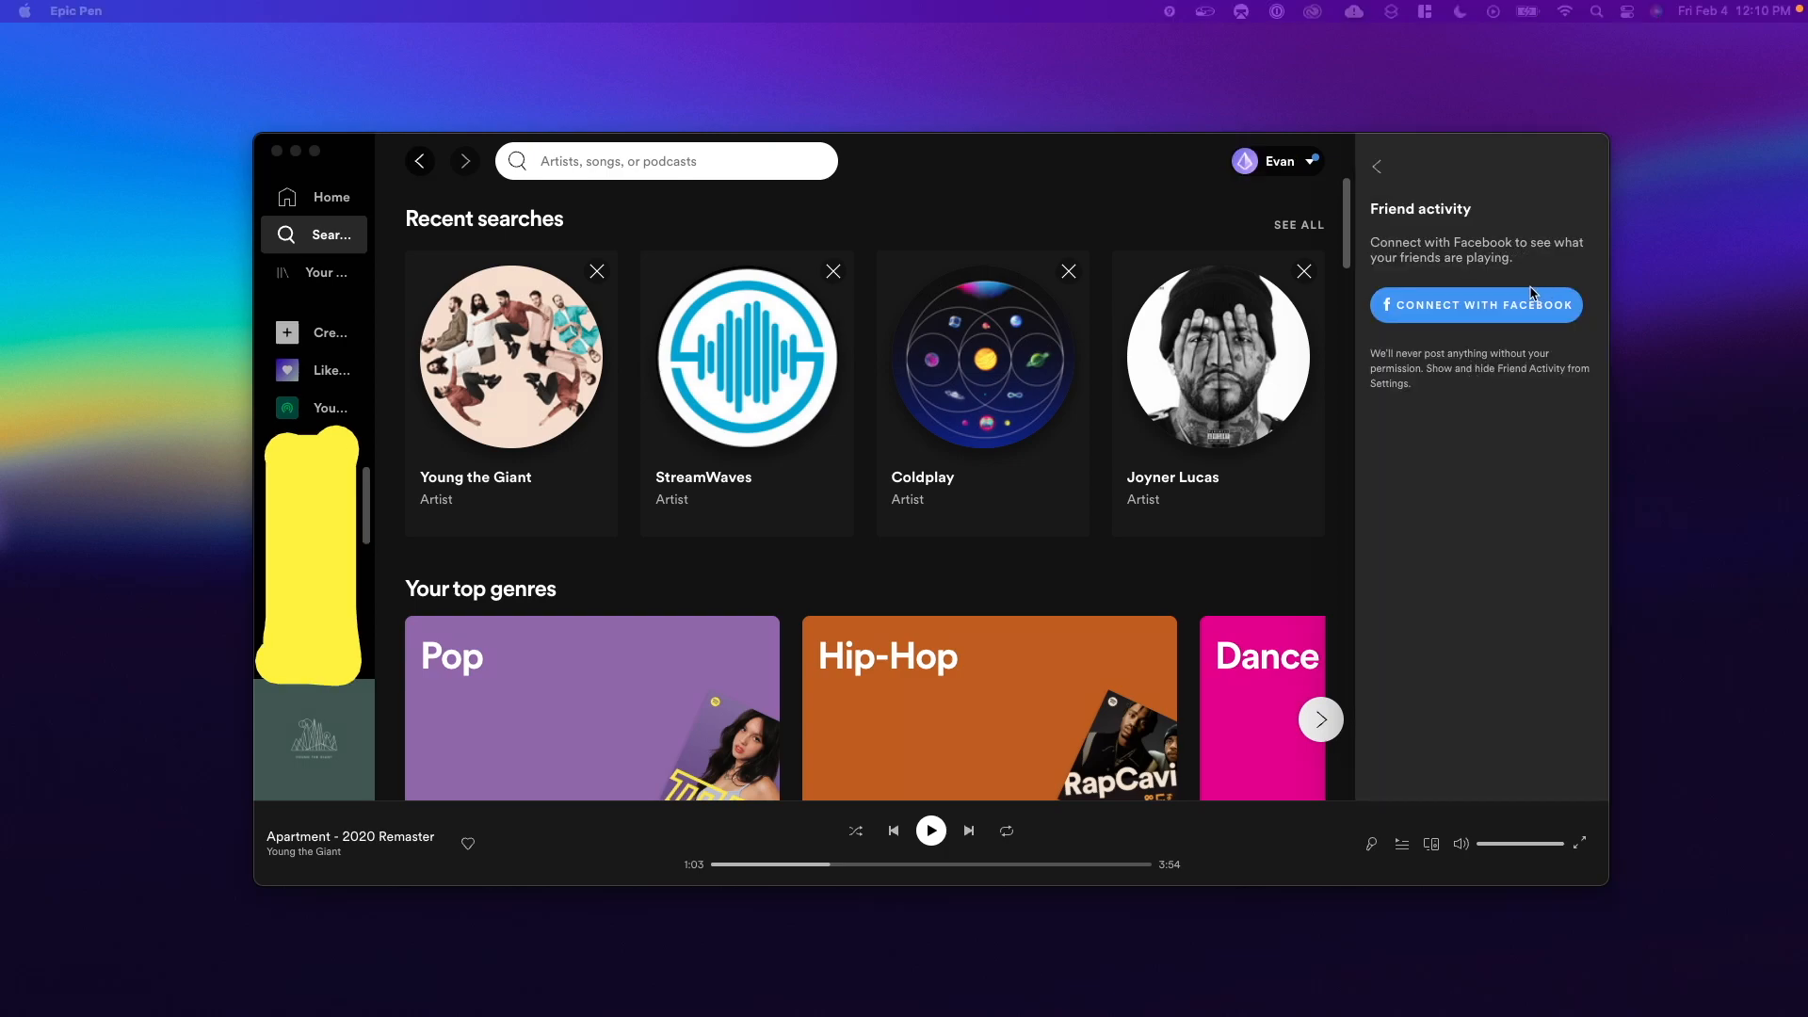
{"action": "mouse_move", "coordinate": [1489, 279]}
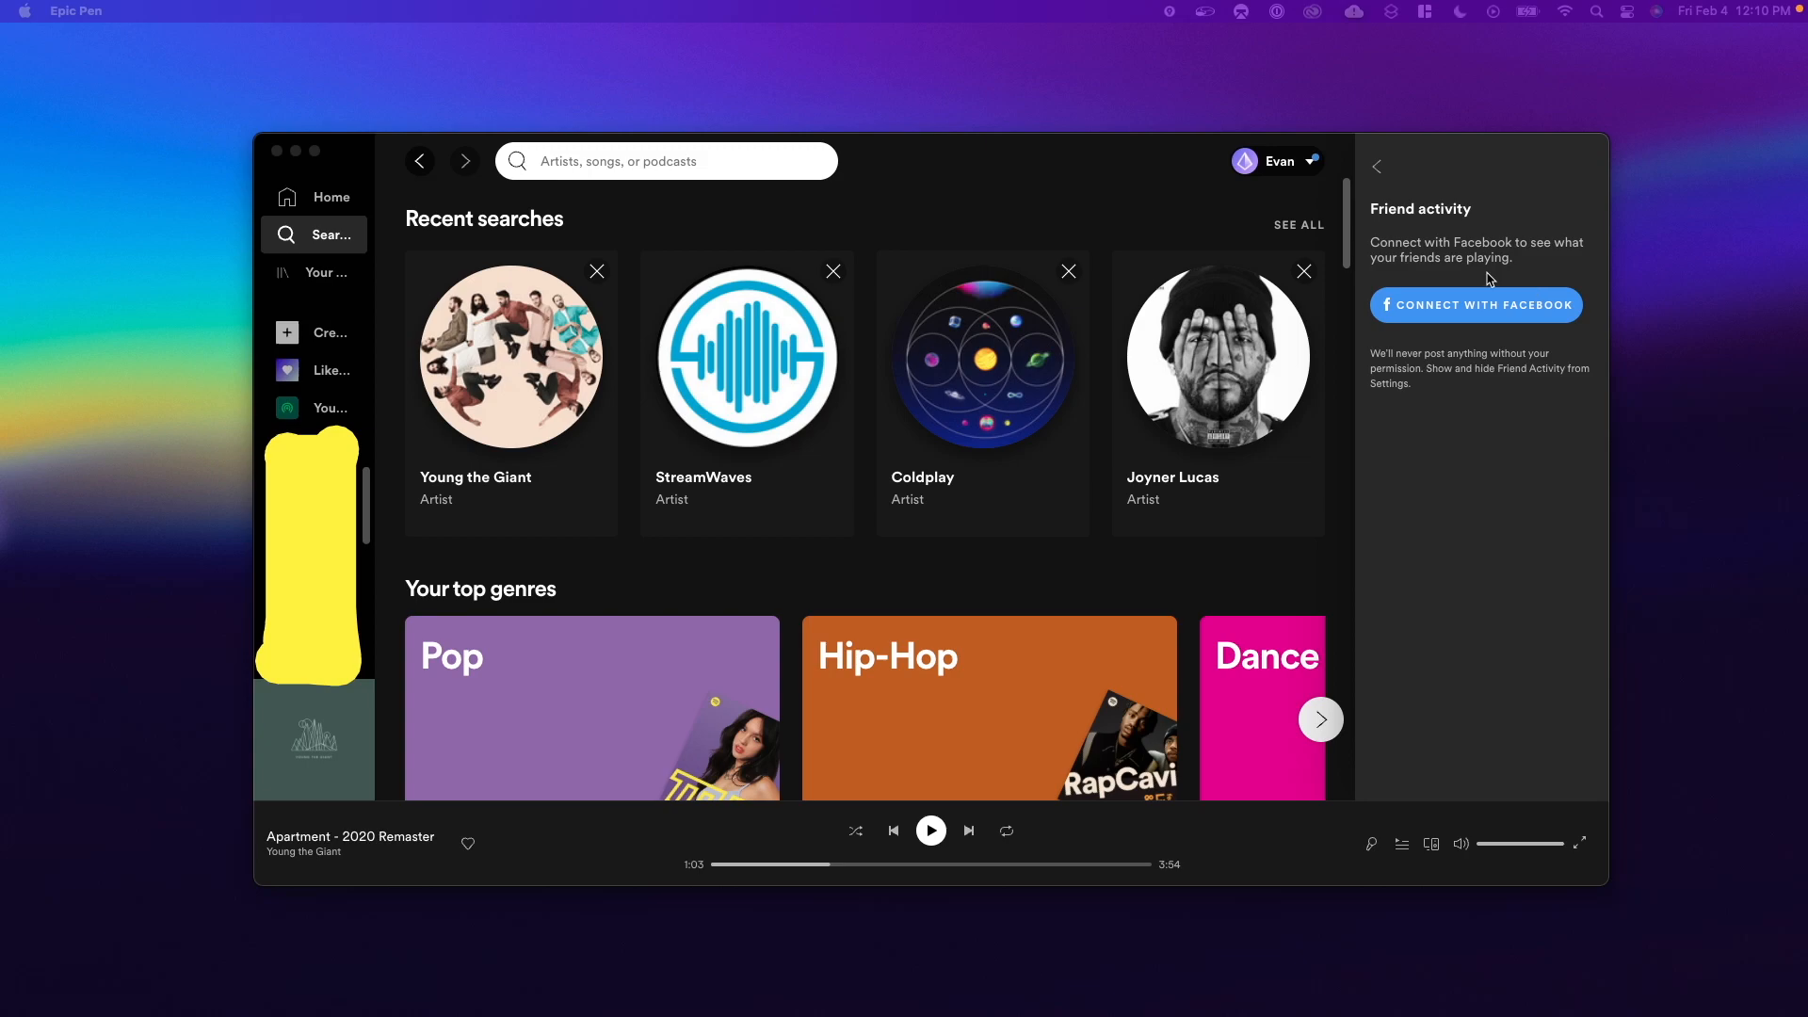
{"action": "mouse_move", "coordinate": [1546, 289]}
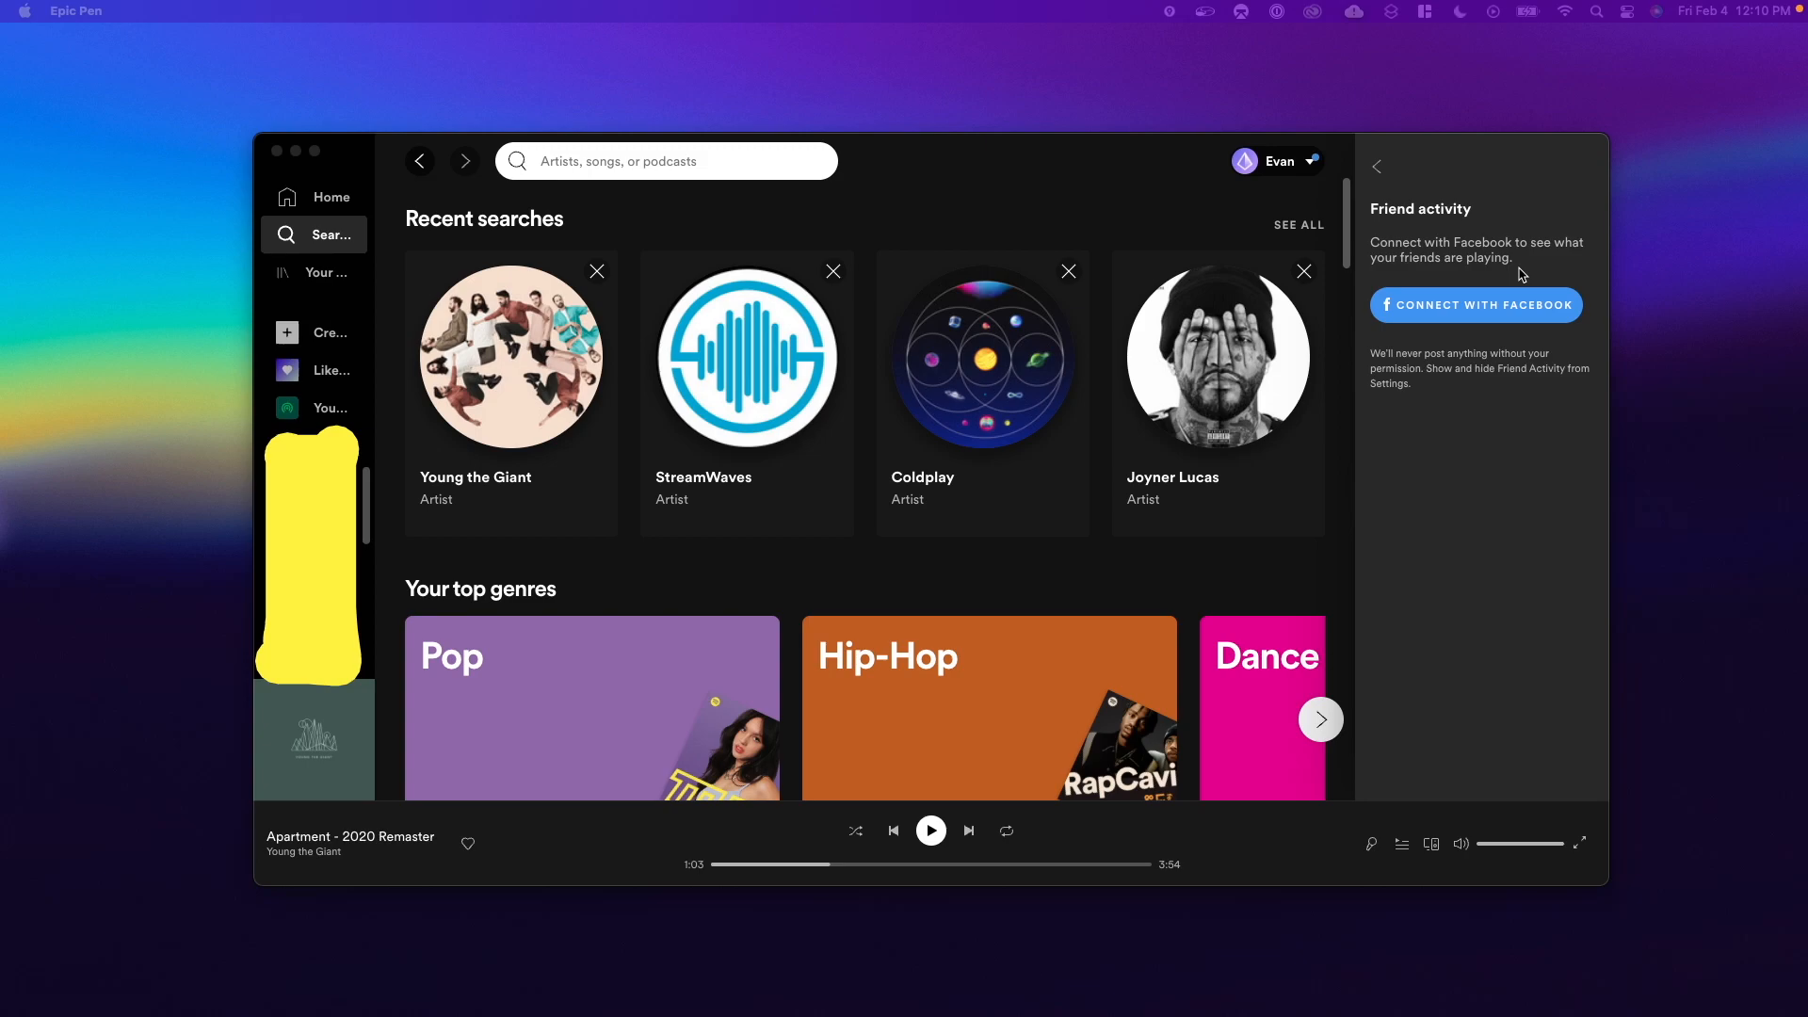
- Search for "chris" and scroll down through the results to the profiles section
{"action": "type", "text": "chris"}
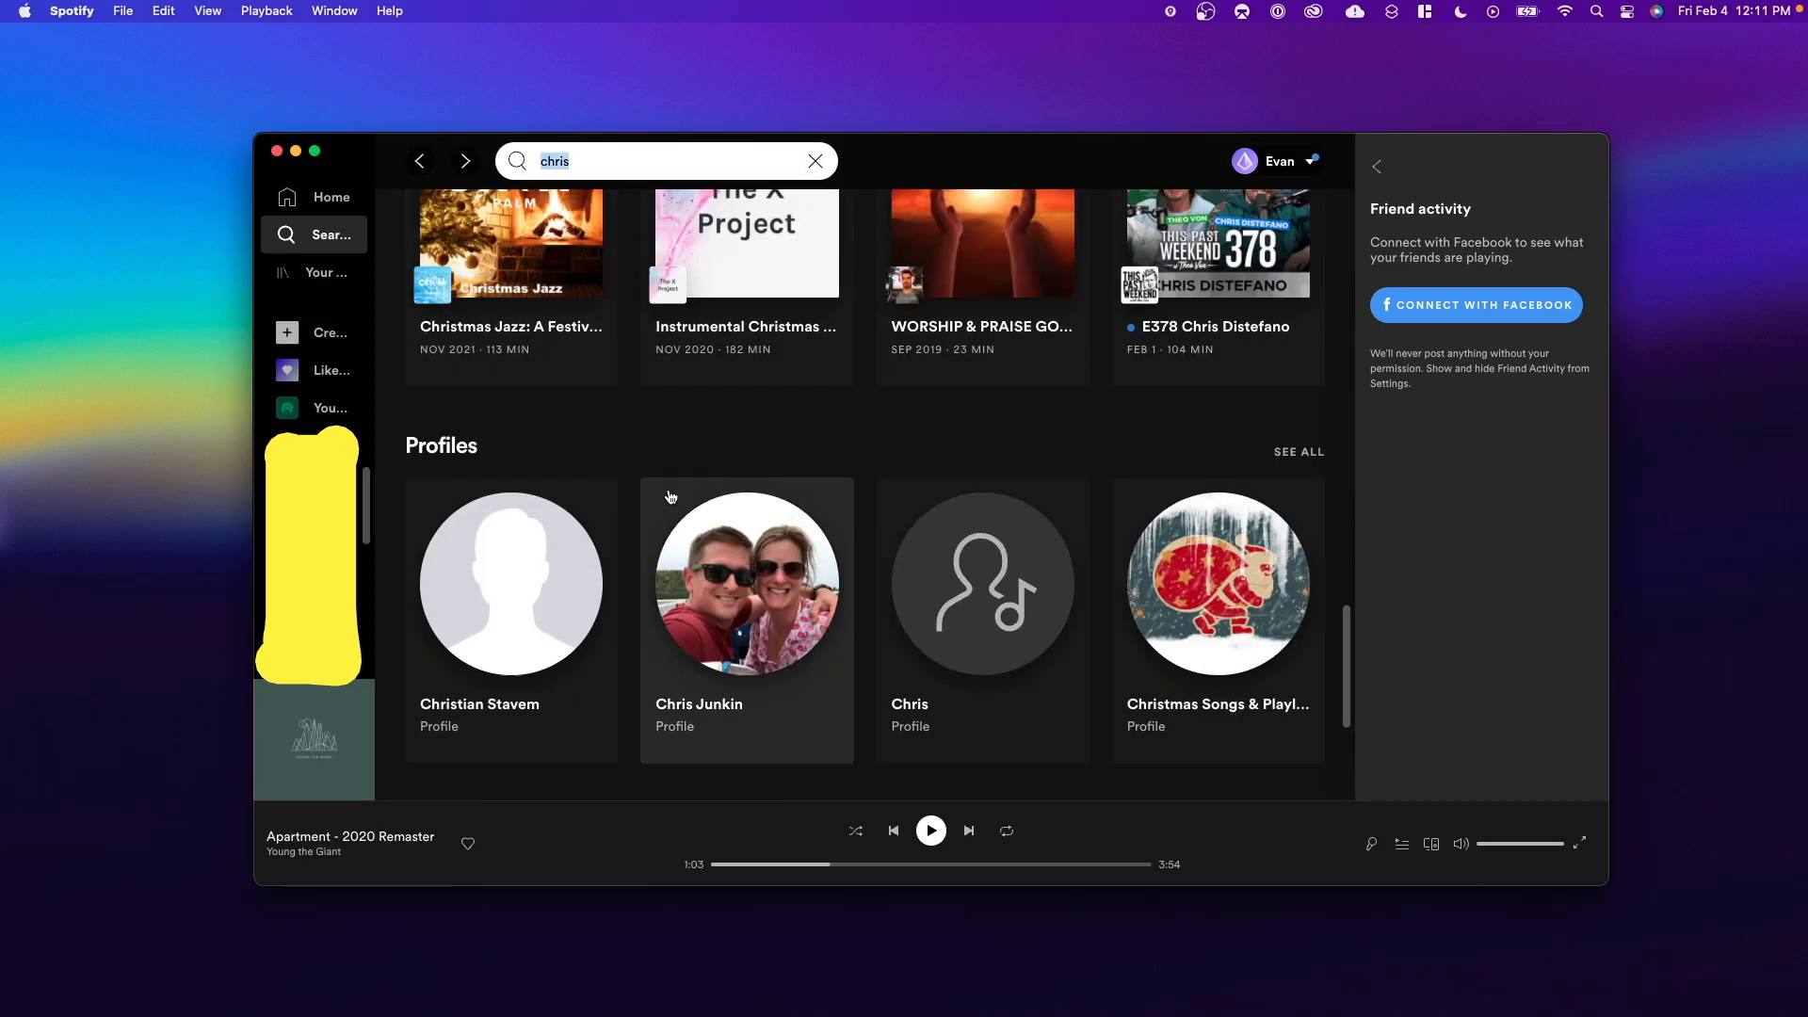
{"action": "scroll", "scroll_direction": "down", "scroll_amount": 3}
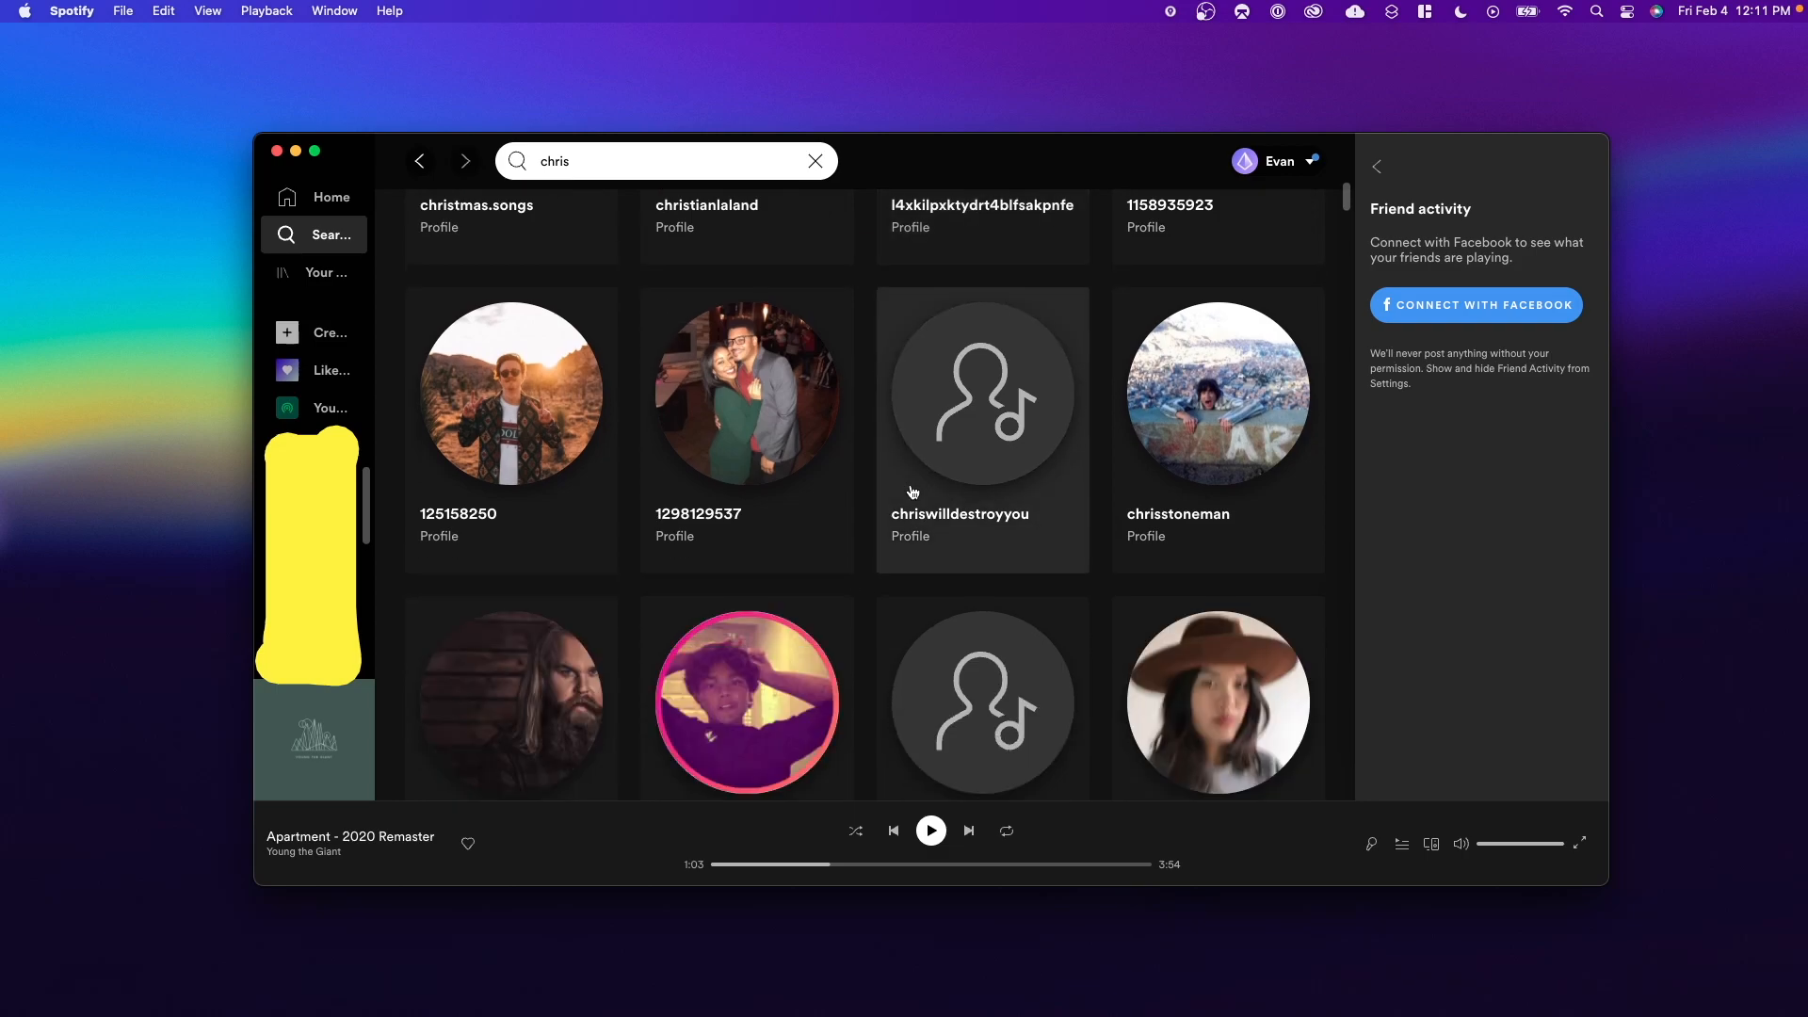
{"action": "scroll", "scroll_direction": "down", "scroll_amount": 3}
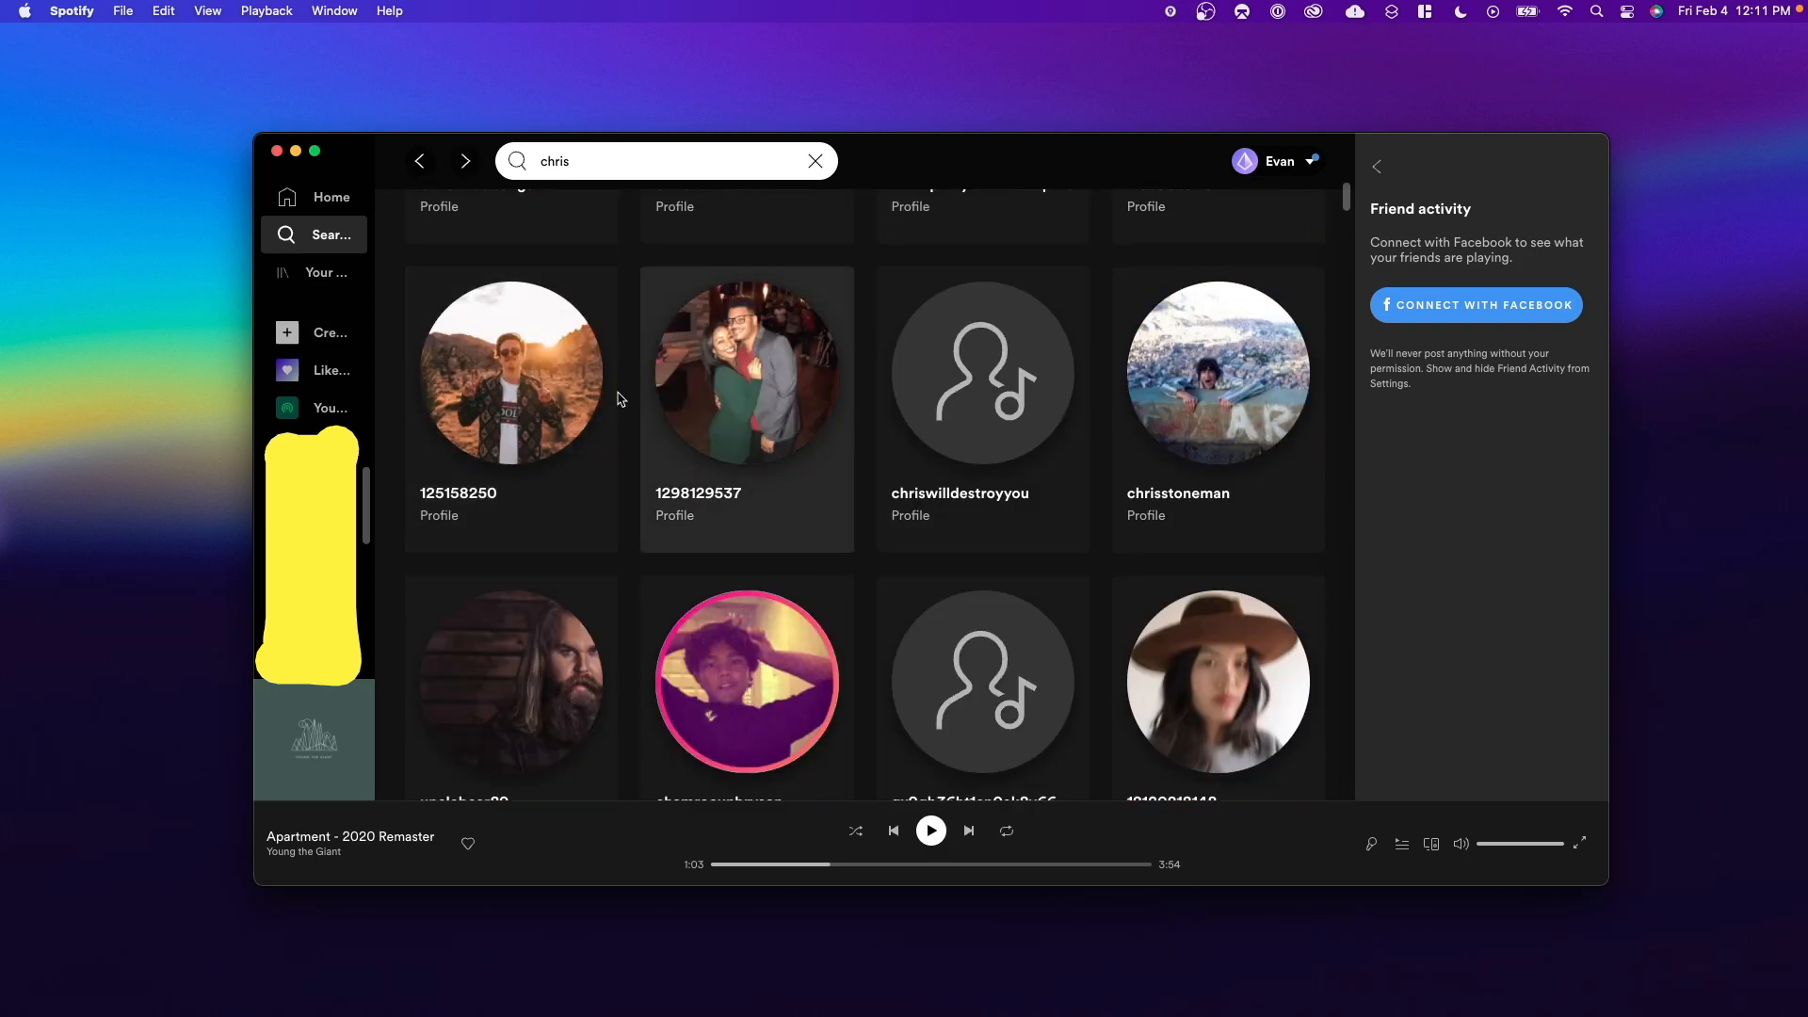
- Open the sunset desert photo profile, with 89 public playlists and 11,367 followers
{"action": "left_click", "coordinate": [511, 372]}
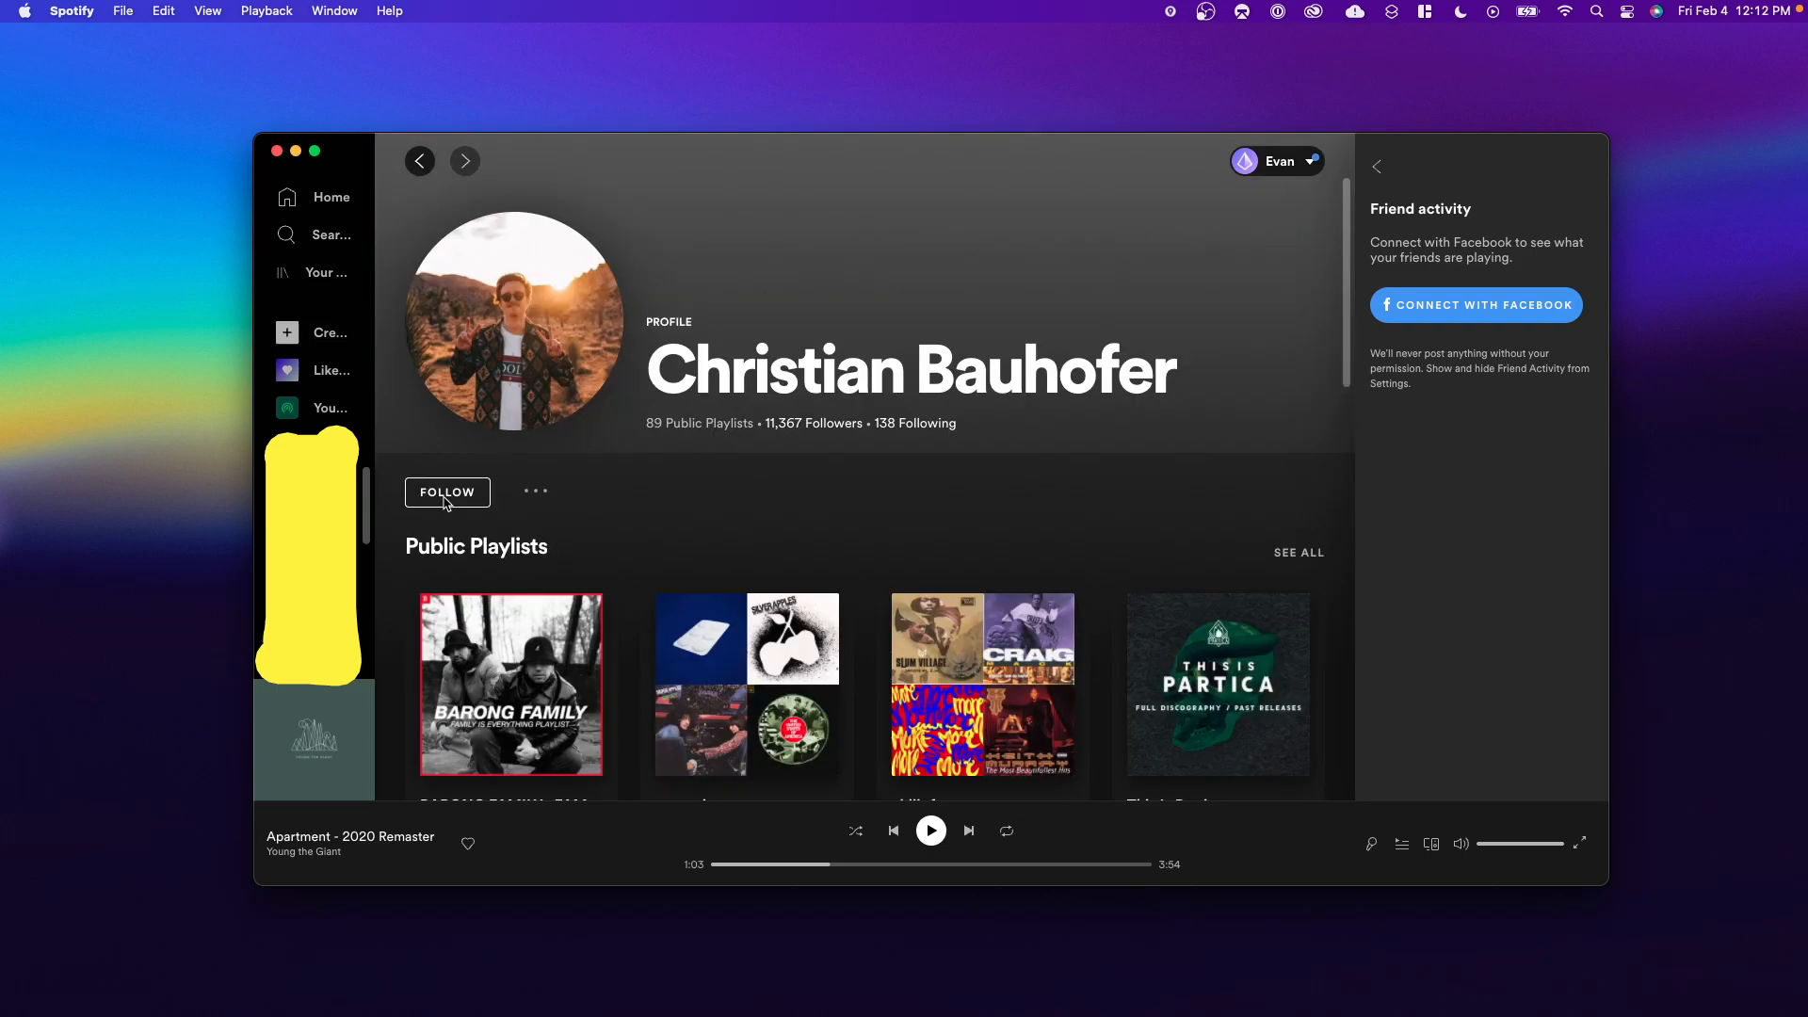
{"action": "mouse_move", "coordinate": [765, 523]}
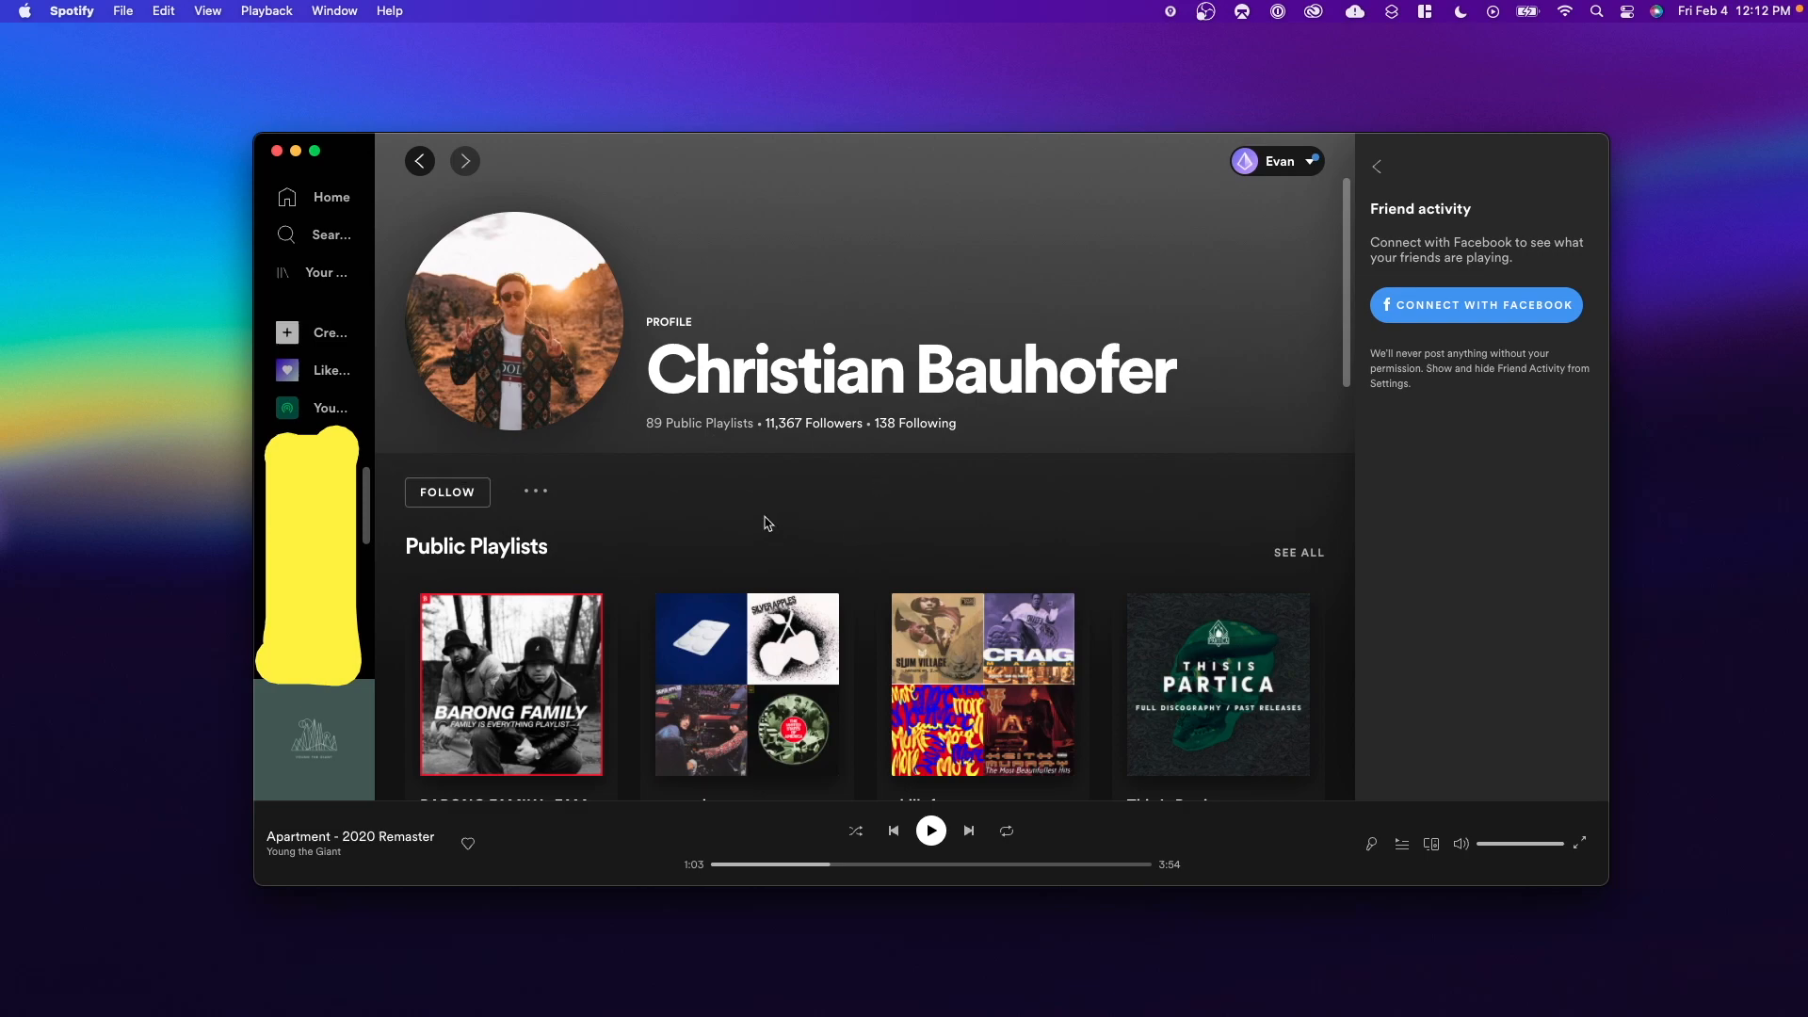
{"action": "mouse_move", "coordinate": [935, 459]}
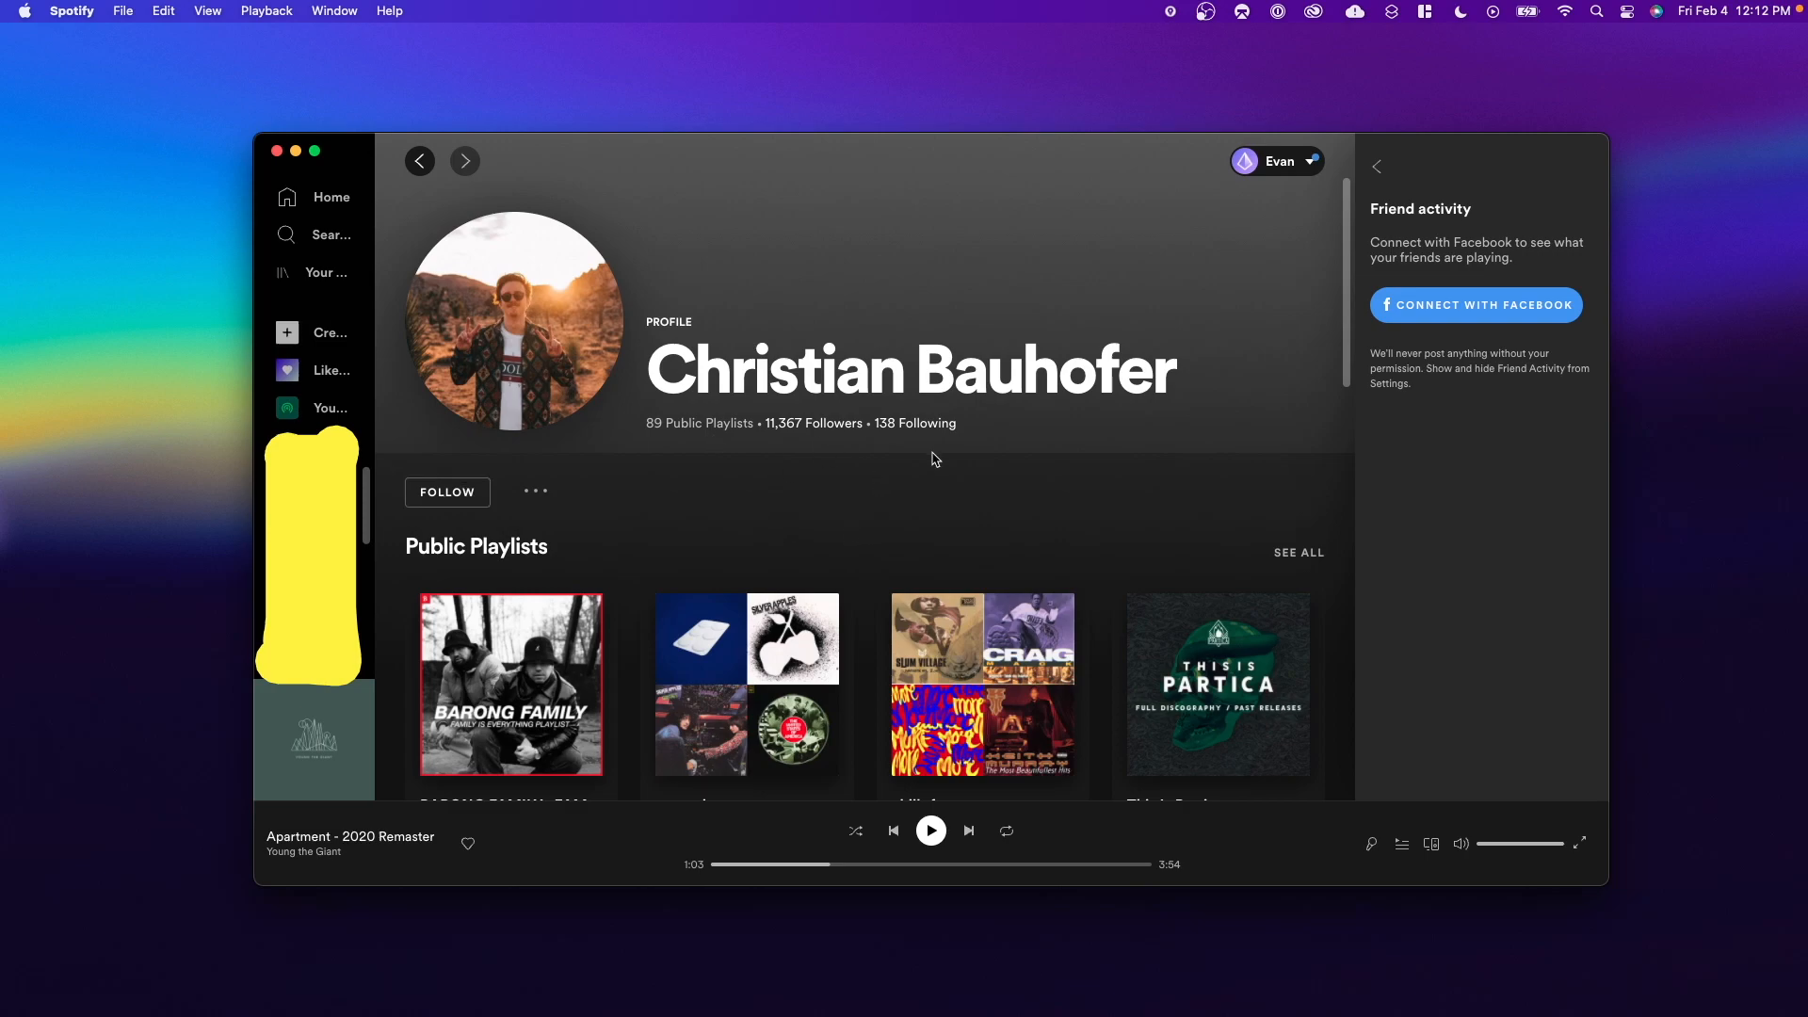
{"action": "mouse_move", "coordinate": [1420, 555]}
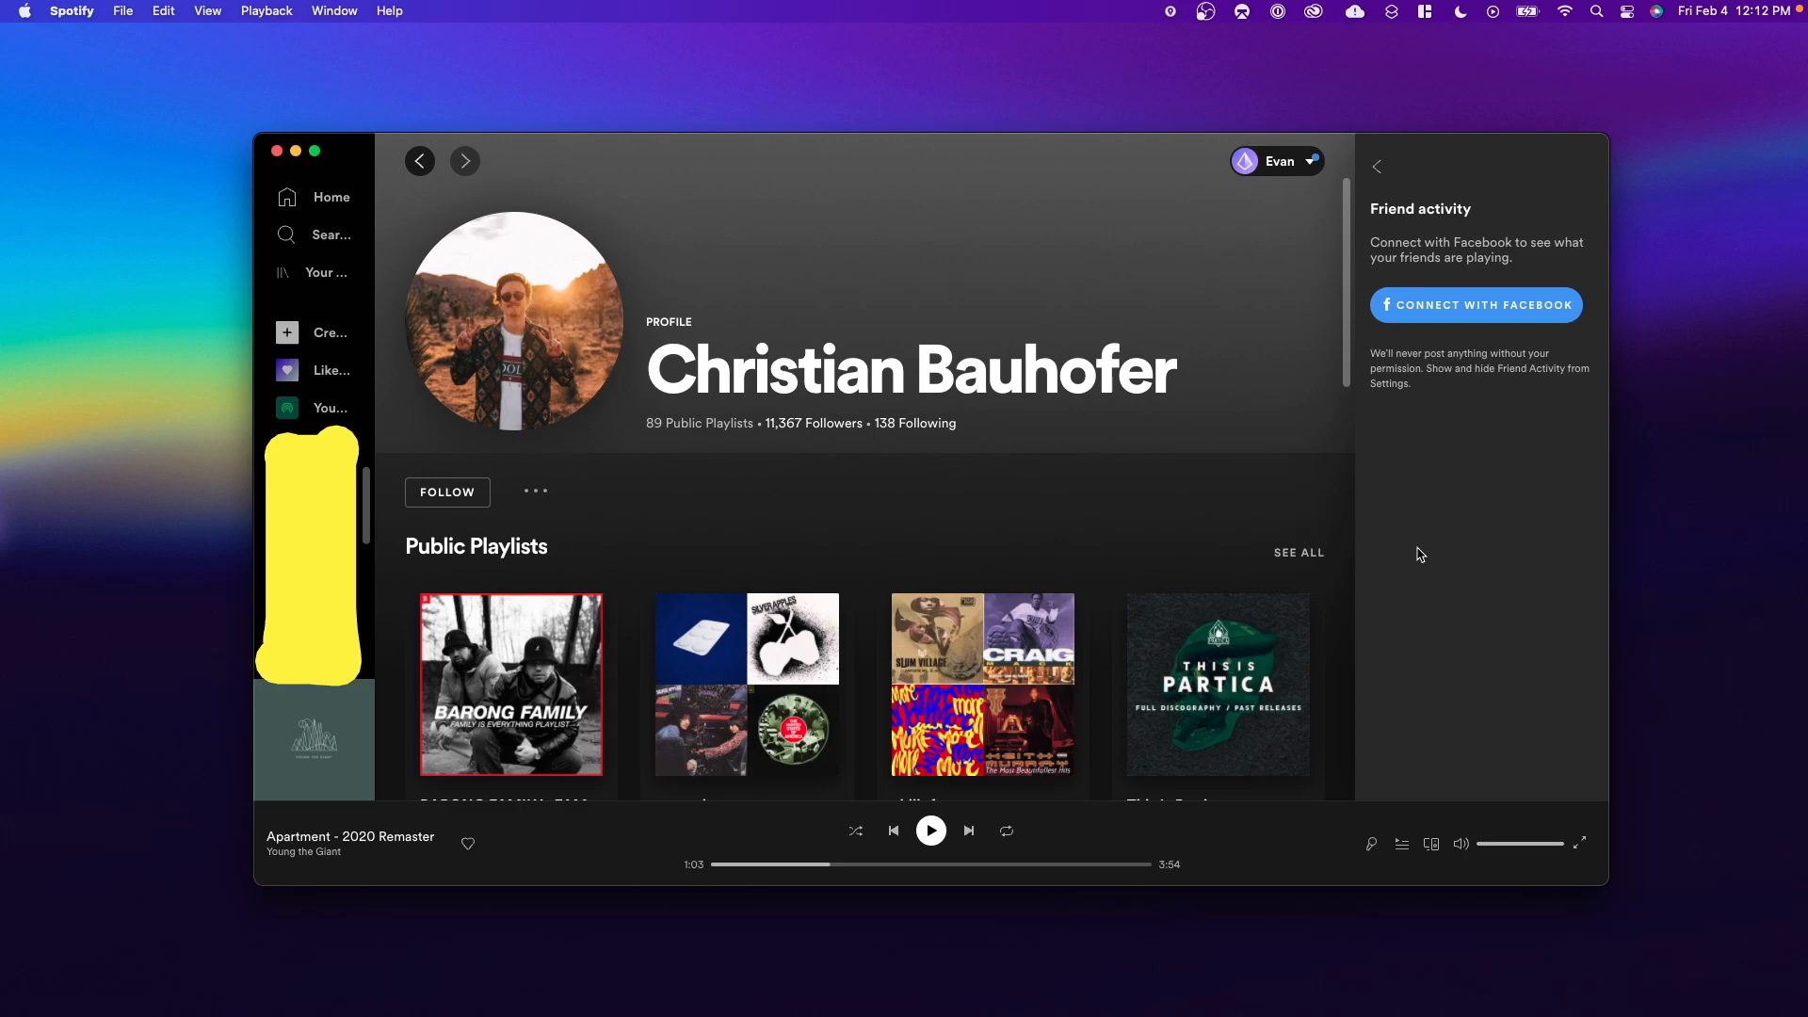
{"action": "mouse_move", "coordinate": [1480, 517]}
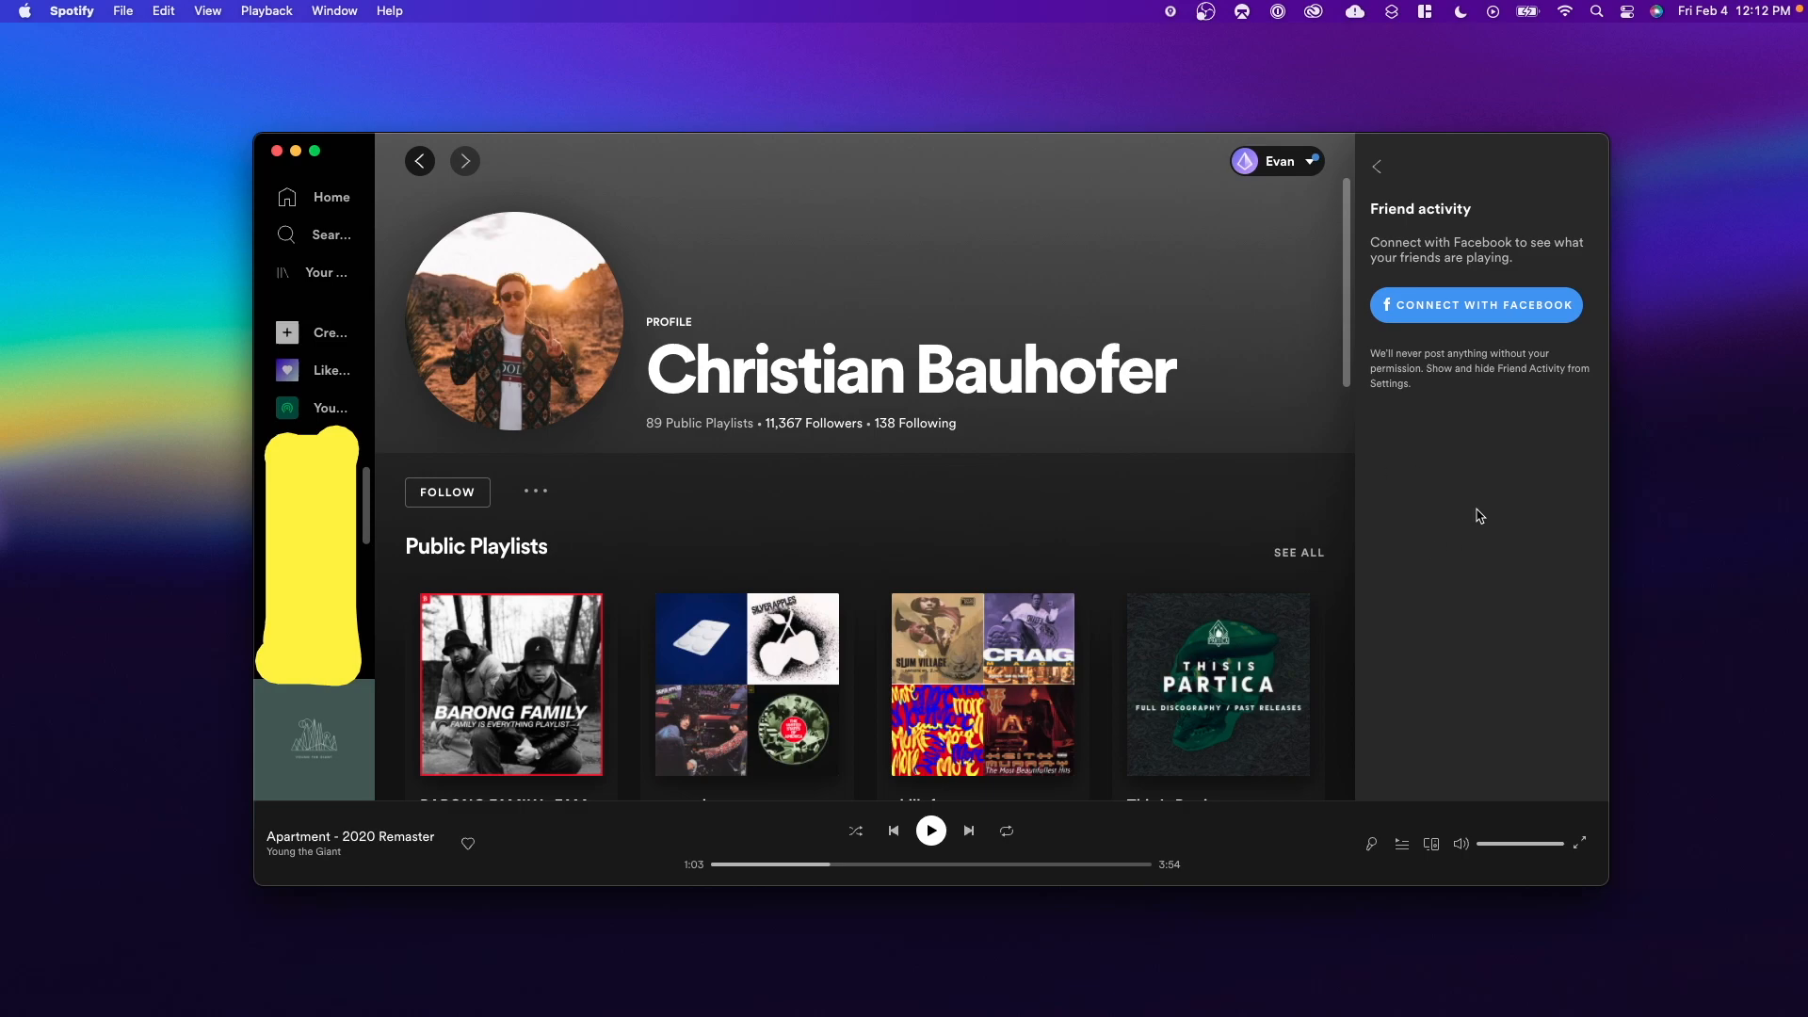